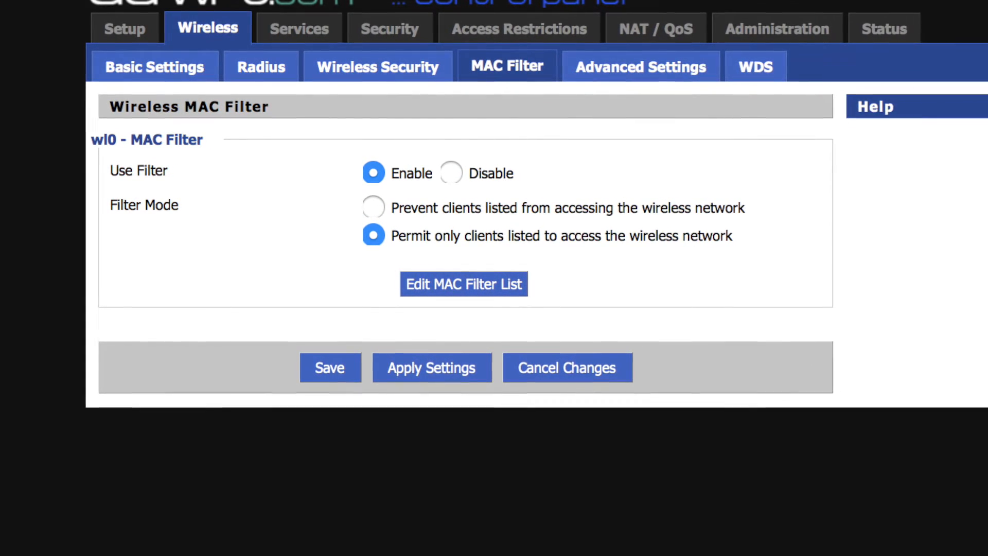
Step: Bring up the MAC Address Filter List window from the Wireless MAC Filter page
left_click(463, 284)
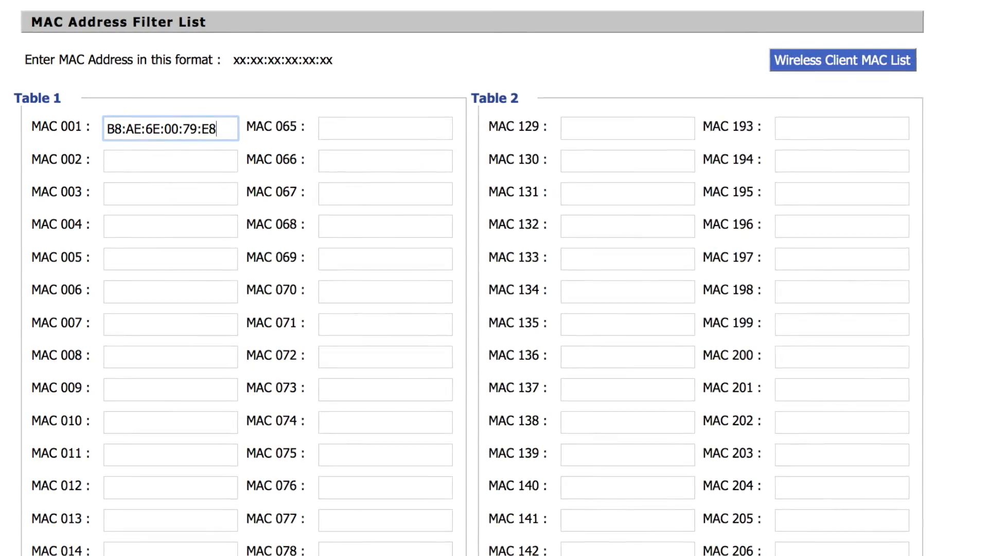